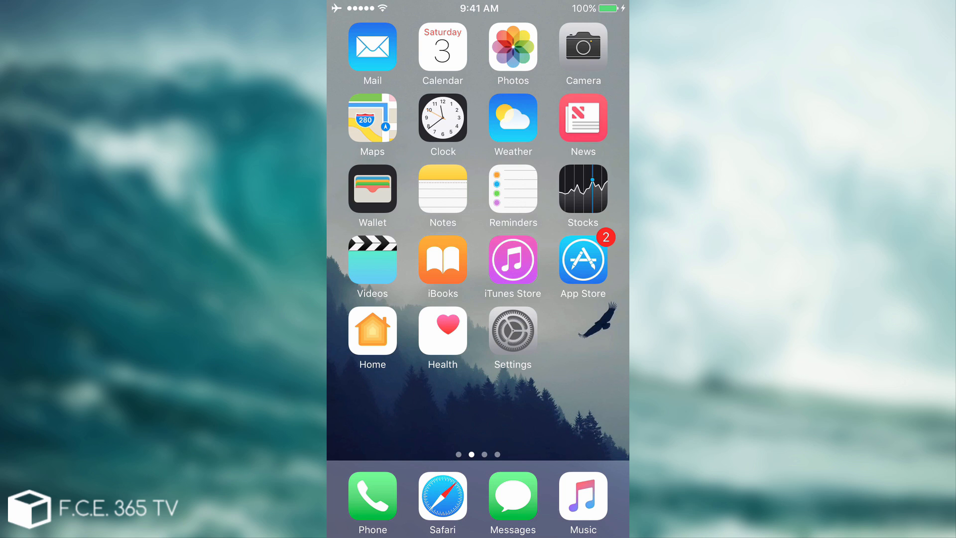
Browse the app switcher to see iTunes Store, iDOS 2 and iBooks as recent apps
scroll(left, 3)
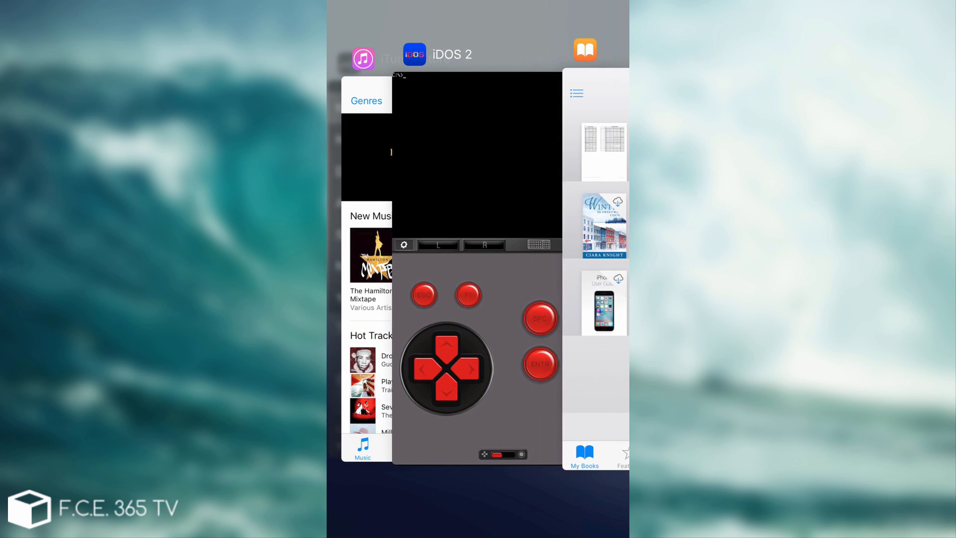
Leave the app switcher and return to the home screen grid of apps
scroll(left, 3)
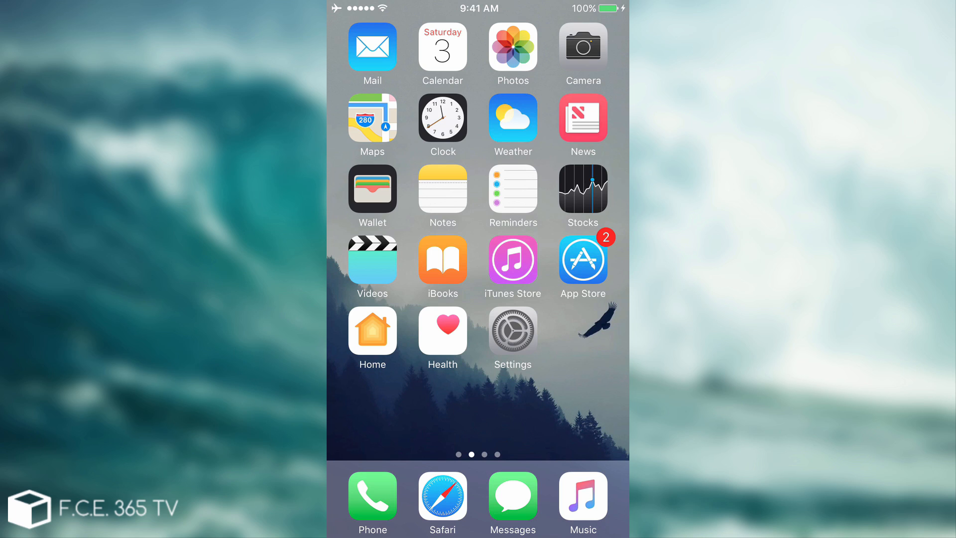
Hold the Sleep/Wake button to bring up the 'slide to power off' prompt
key(power)
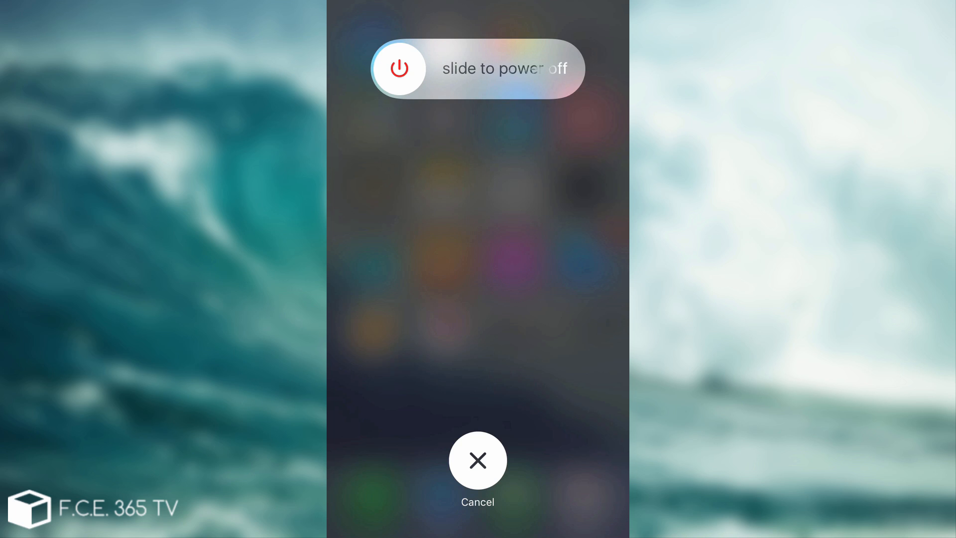
Hold Home to clear RAM, then view Learn C++, App Store and Stocks reloading in the switcher
click(479, 461)
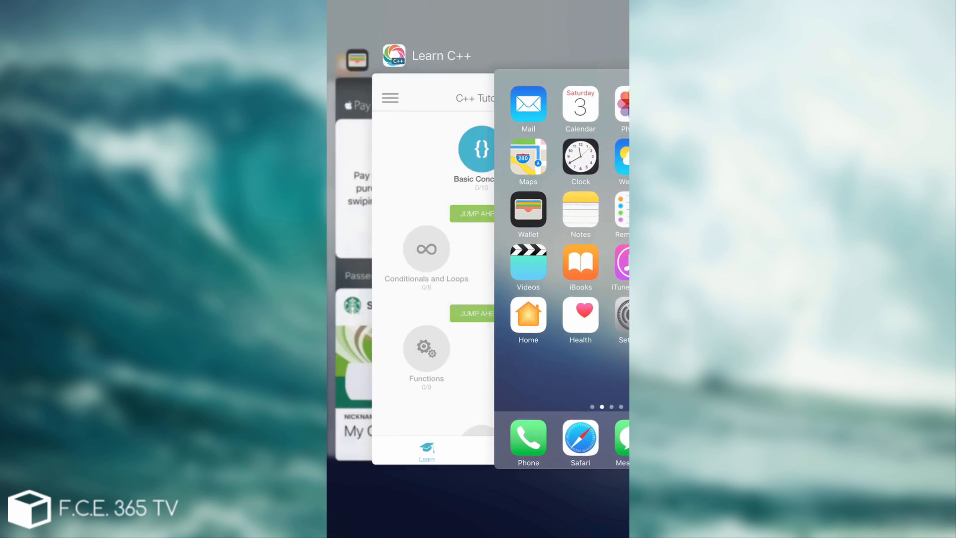
scroll(left, 3)
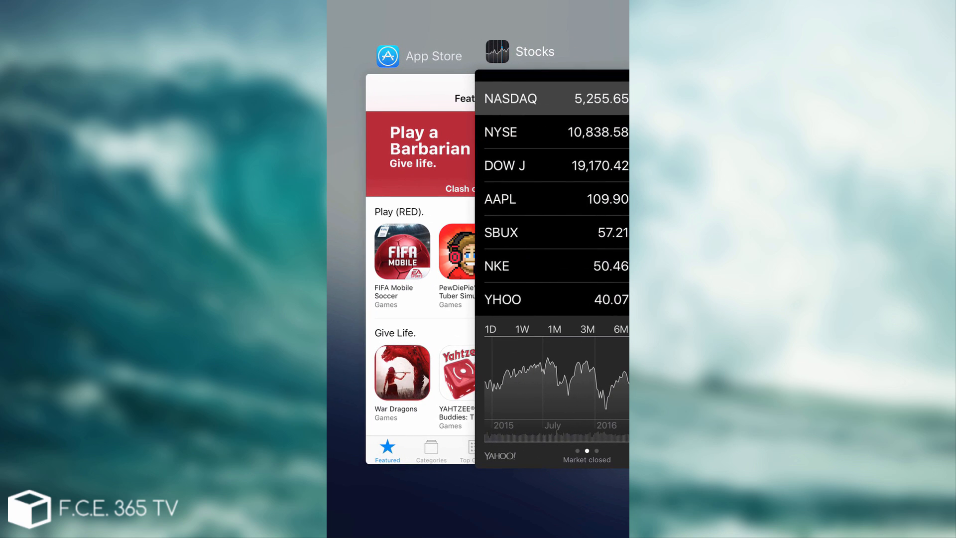